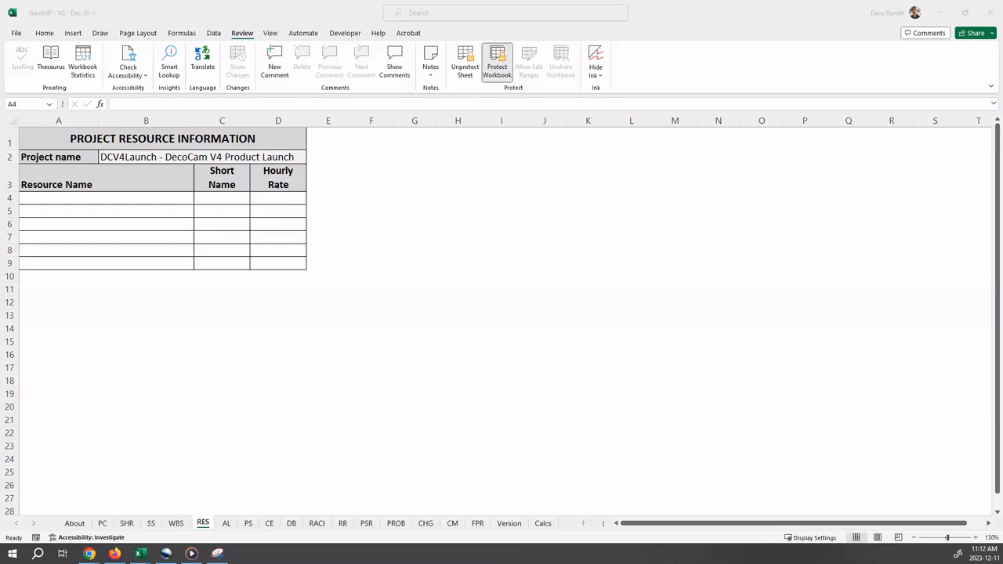
mouse_move(296, 262)
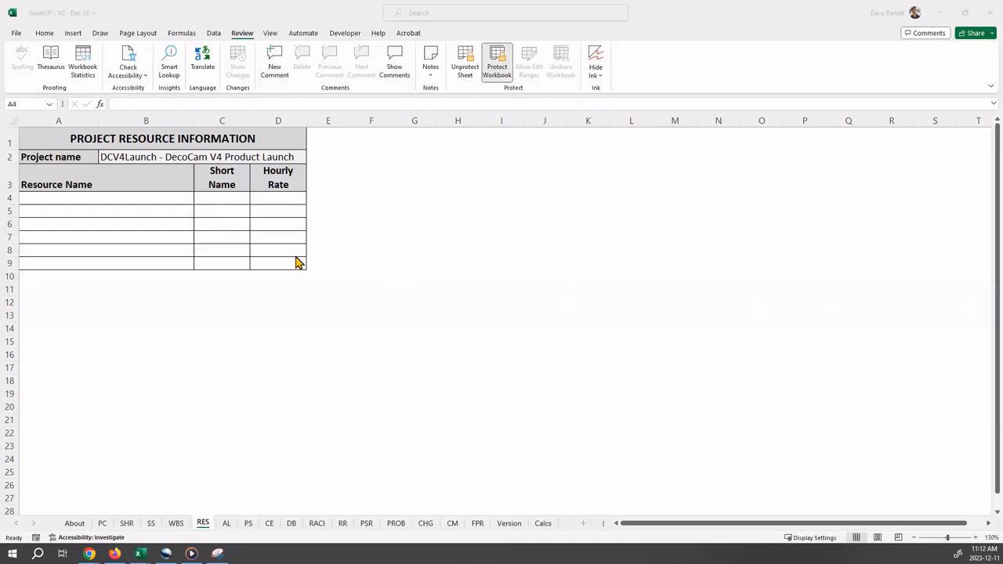
Enter resource Sophie in row 4 with short name SF and a 100 hourly rate.
click(47, 199)
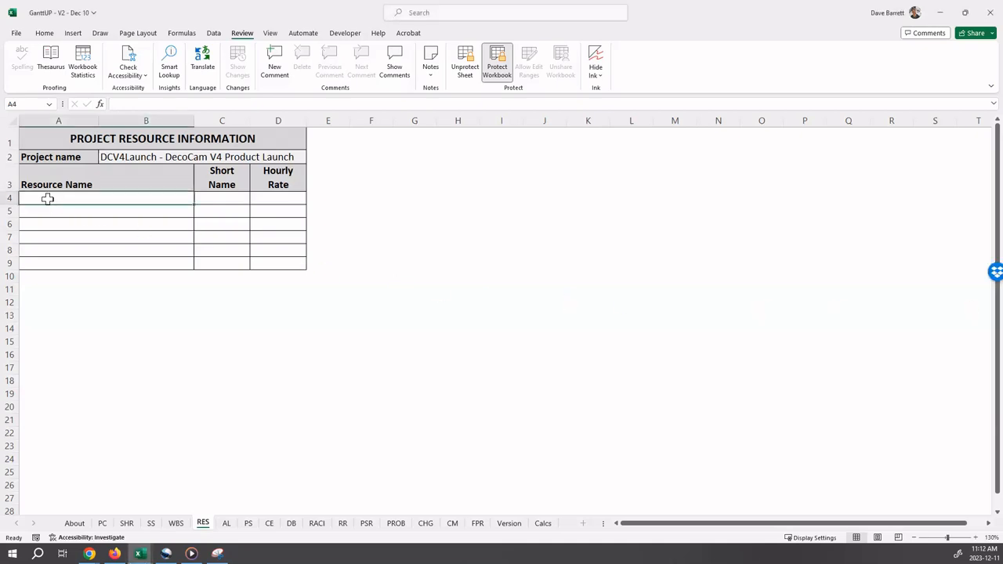
text(So)
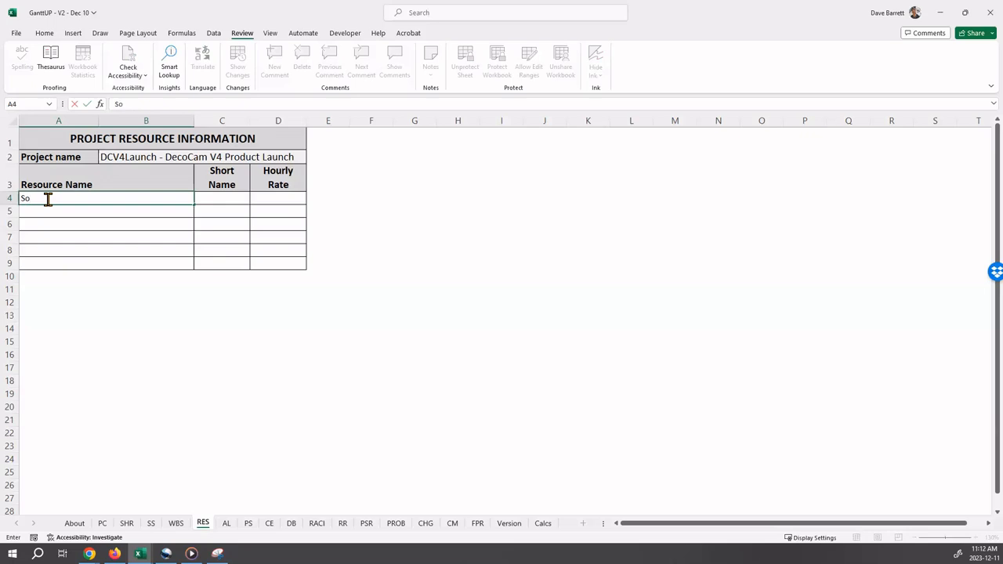
text(phi)
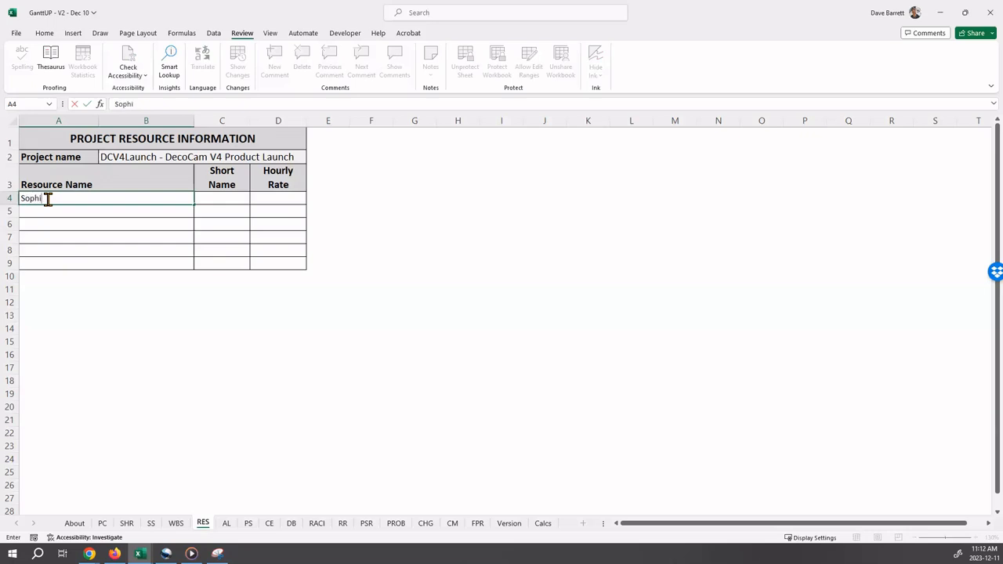
text(e Featherstone)
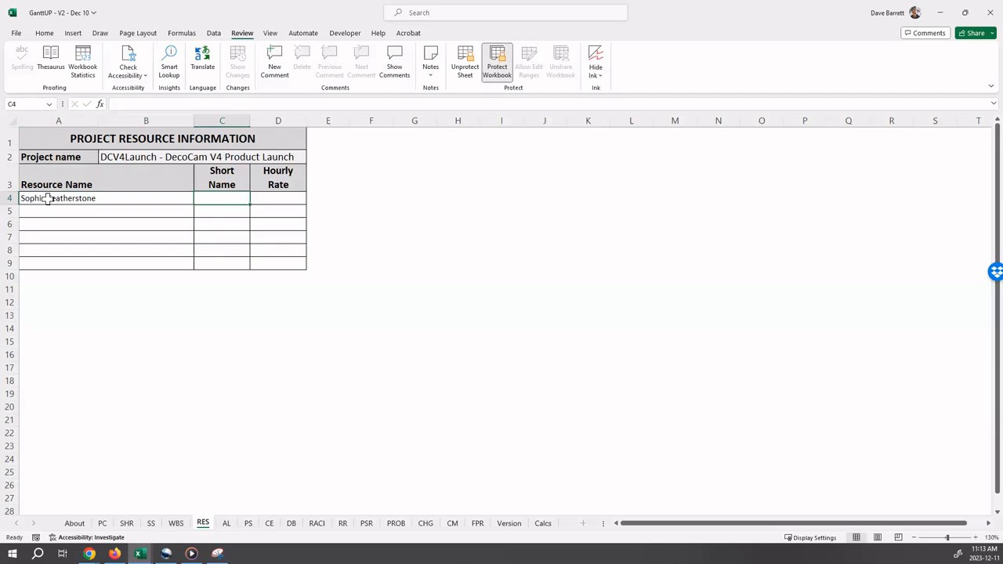
text(Short Name)
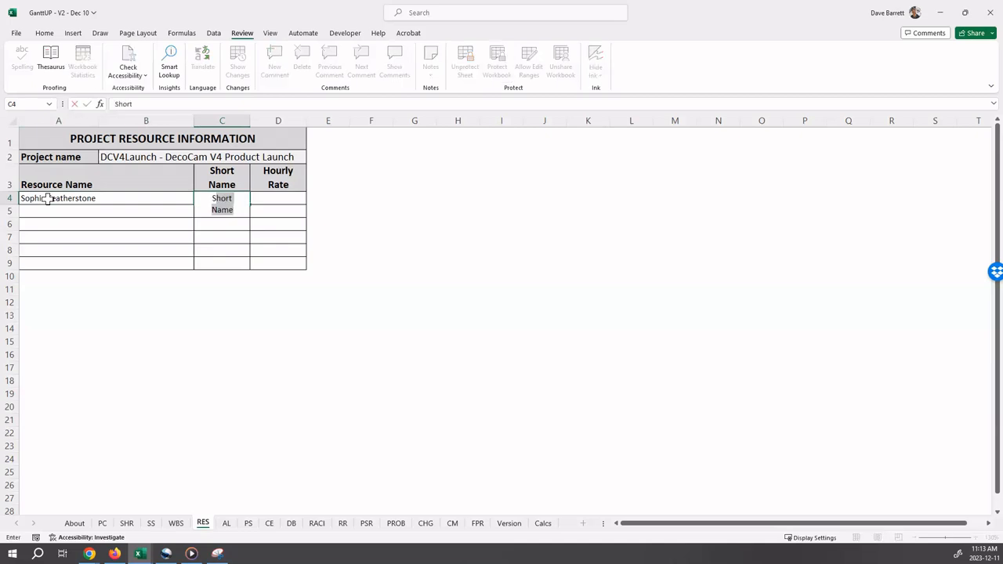
text(SF)
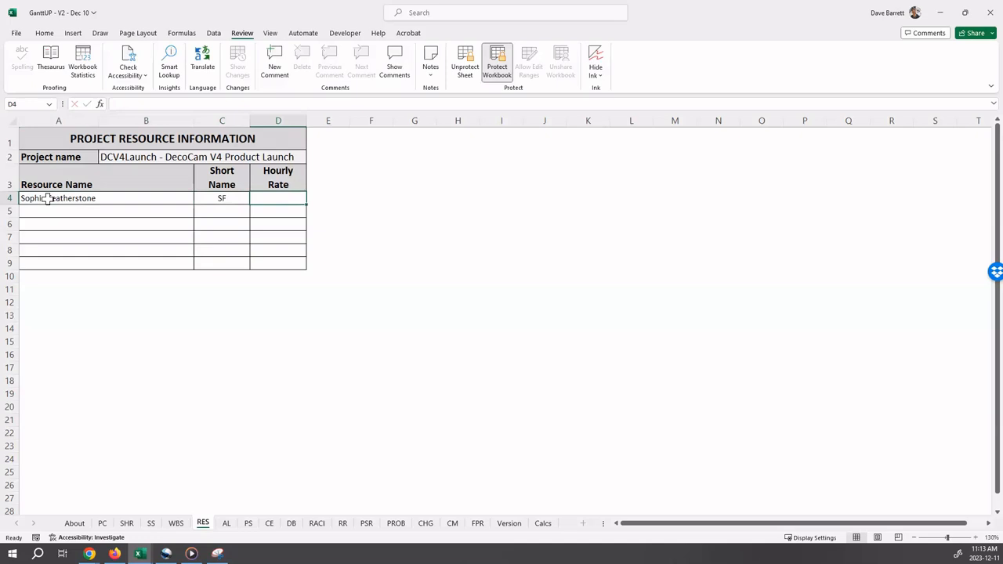
text(100.00)
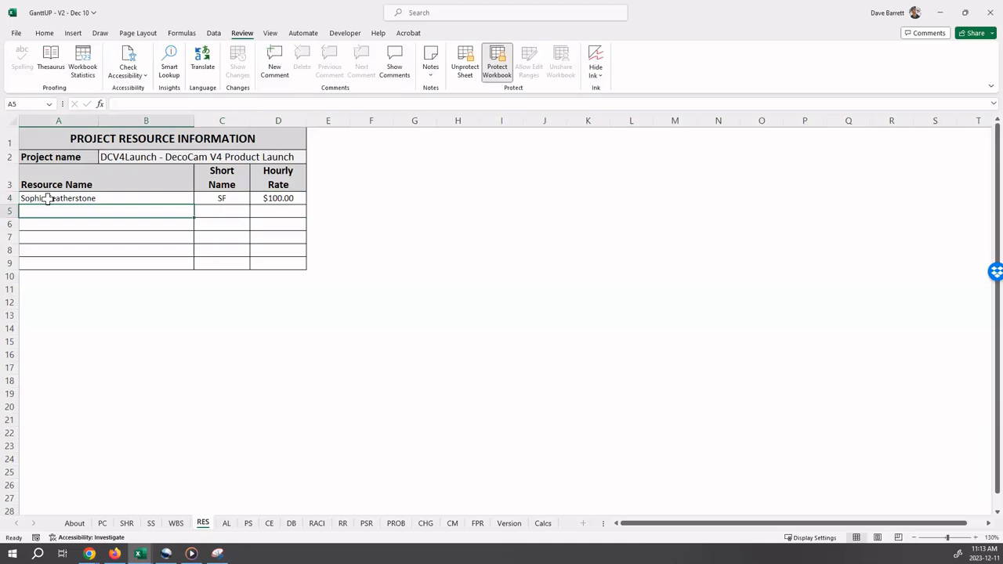
Enter the row 5 resource with short name FK and an 80 hourly rate.
text(Fatehjit Kumar)
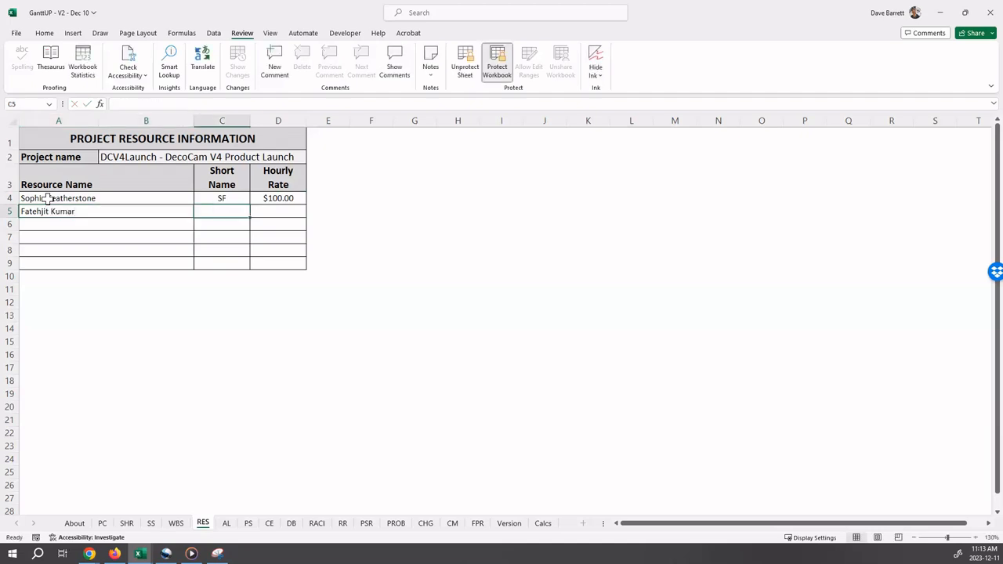
text(FK)
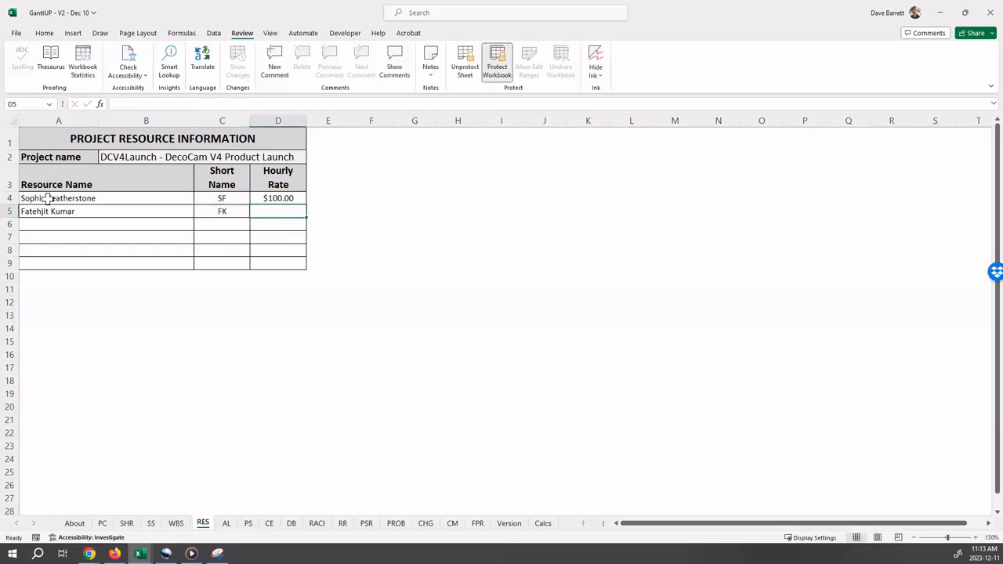
text(80.00)
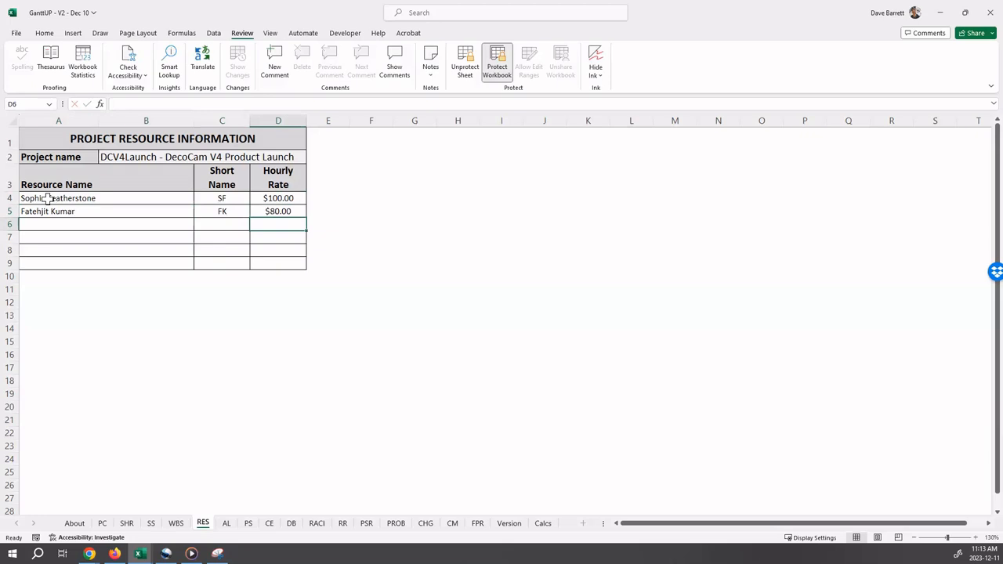
mouse_move(53, 269)
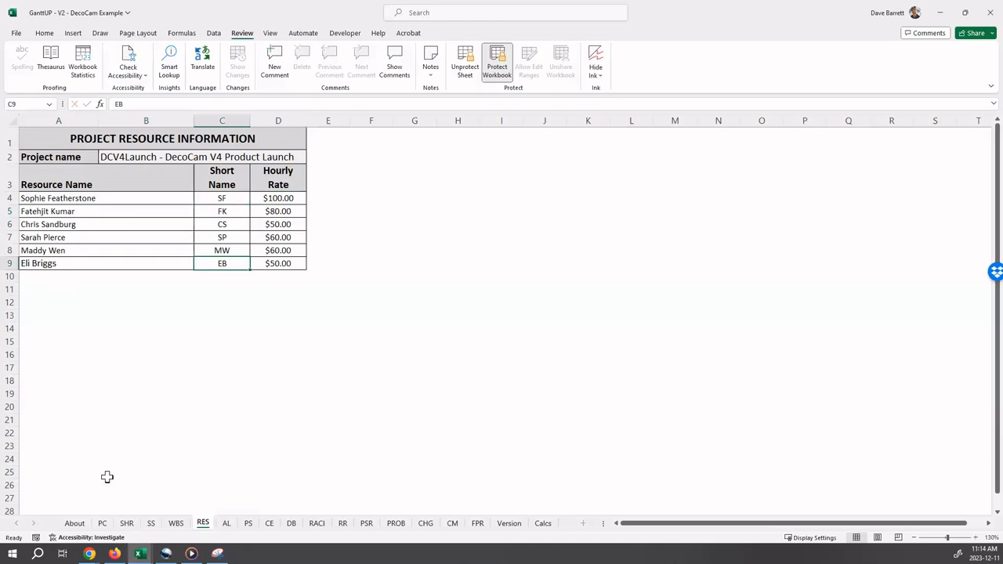
mouse_move(110, 464)
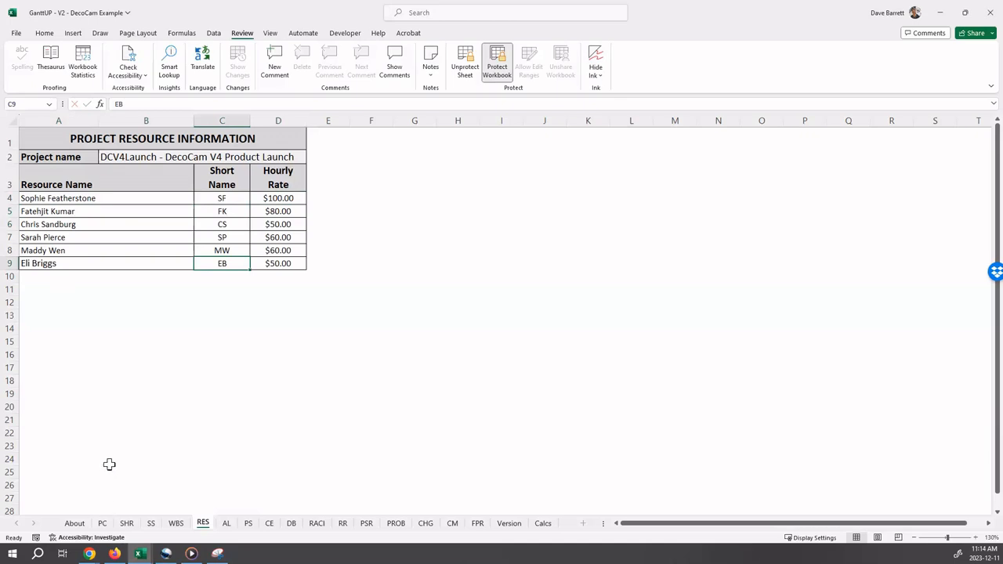